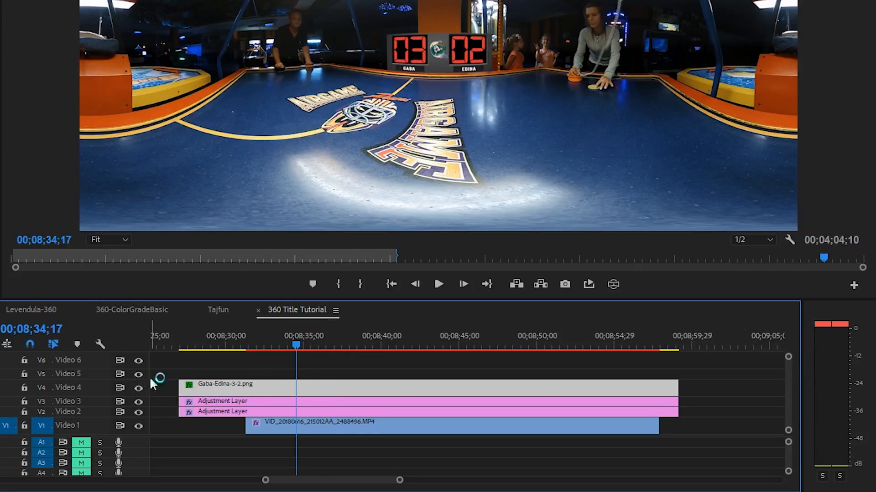
- Toggle the V4 track visibility in the 360 timeline before switching to the Photoshop scoreboard PSD
click(138, 387)
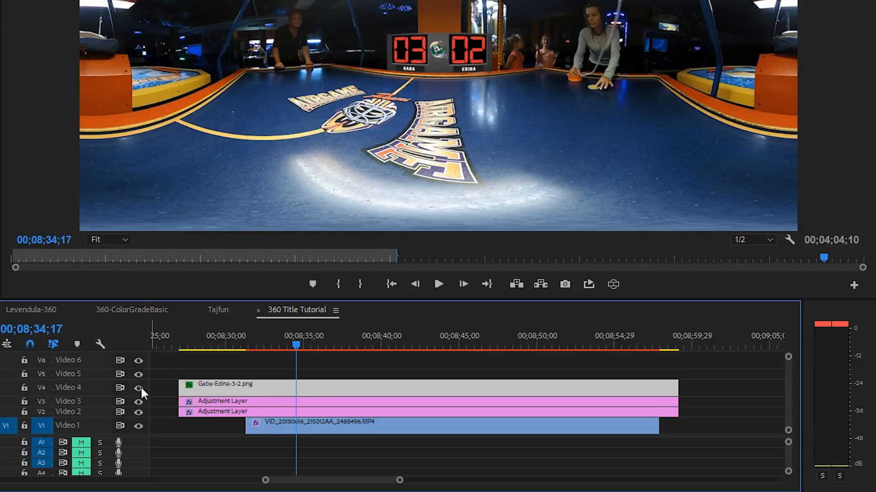
click(137, 388)
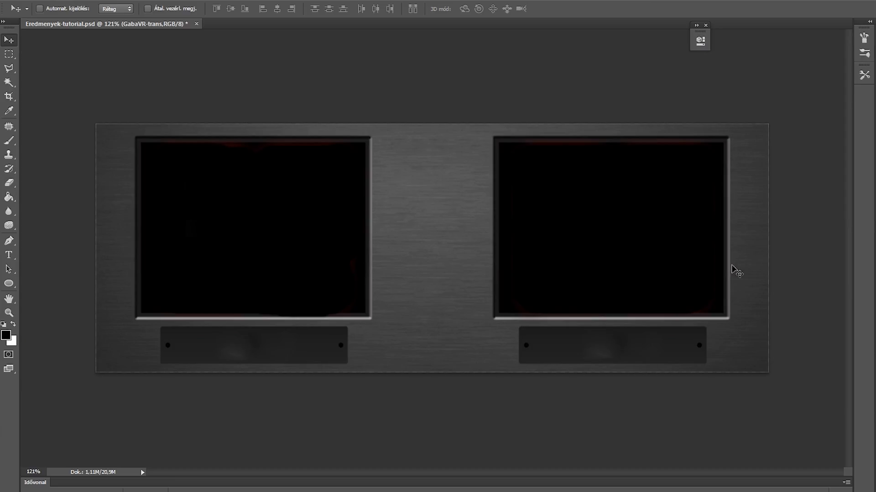
mouse_move(745, 328)
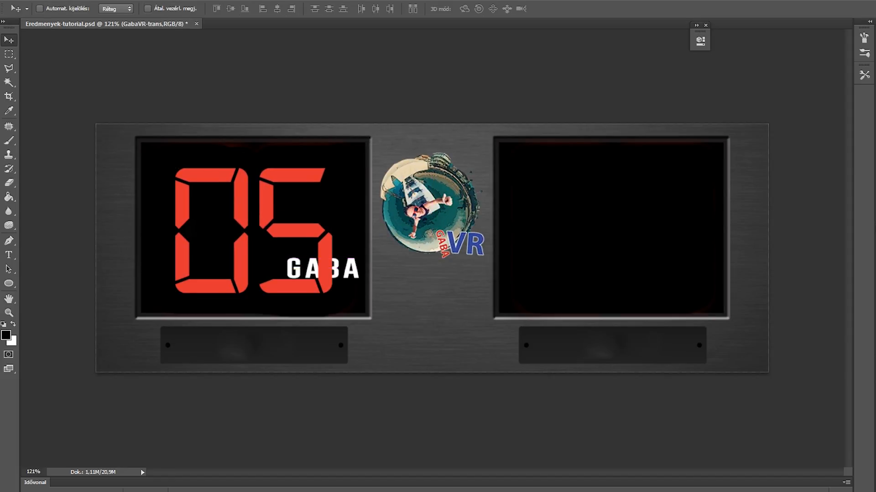
mouse_move(498, 273)
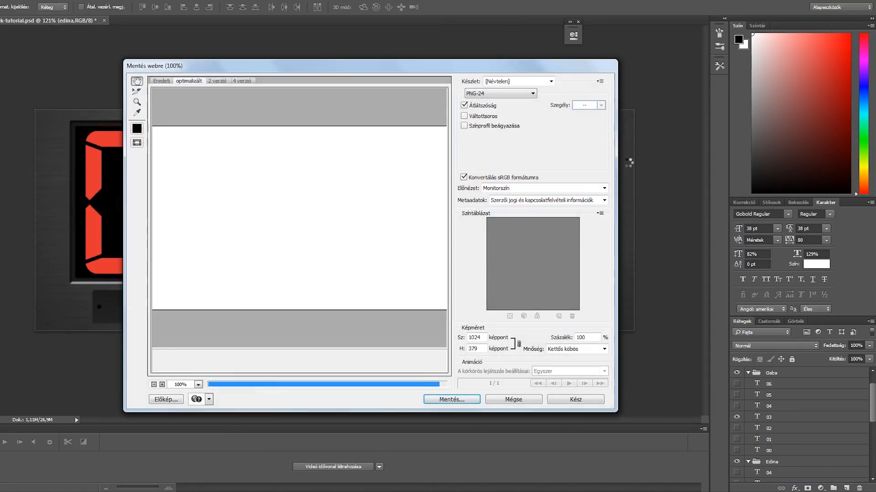
- Save the scoreboard PNG, then adjust the Gaba digit layers and move the name copy layers to swap EDINA and GABA
click(574, 399)
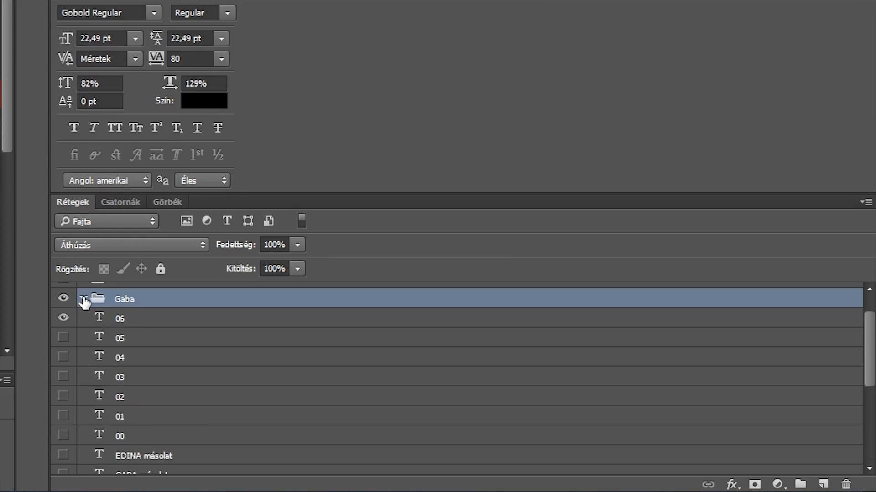
click(83, 299)
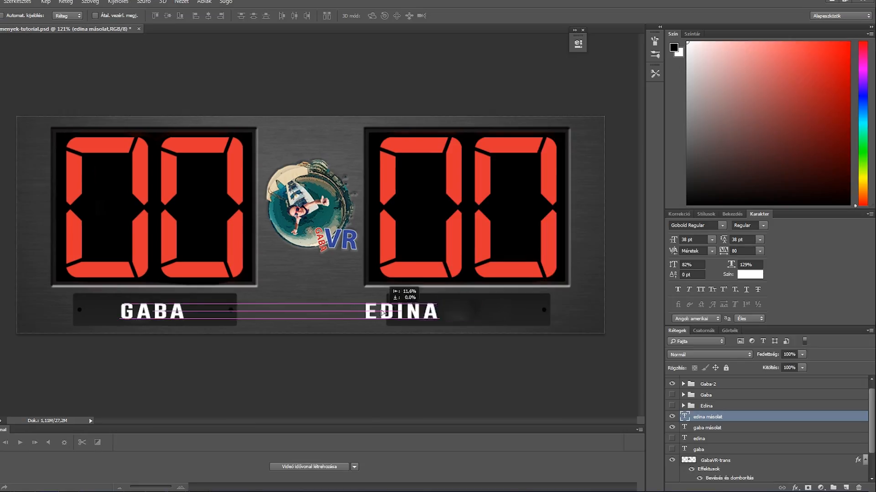
click(708, 426)
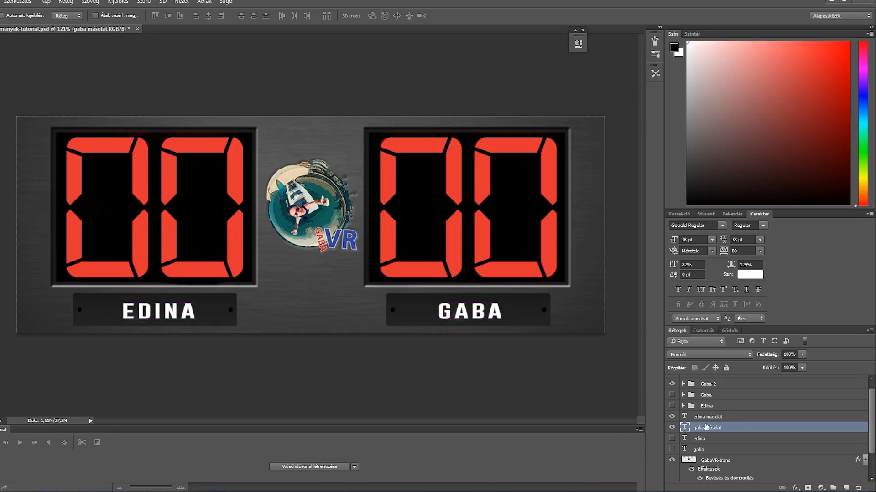
click(707, 417)
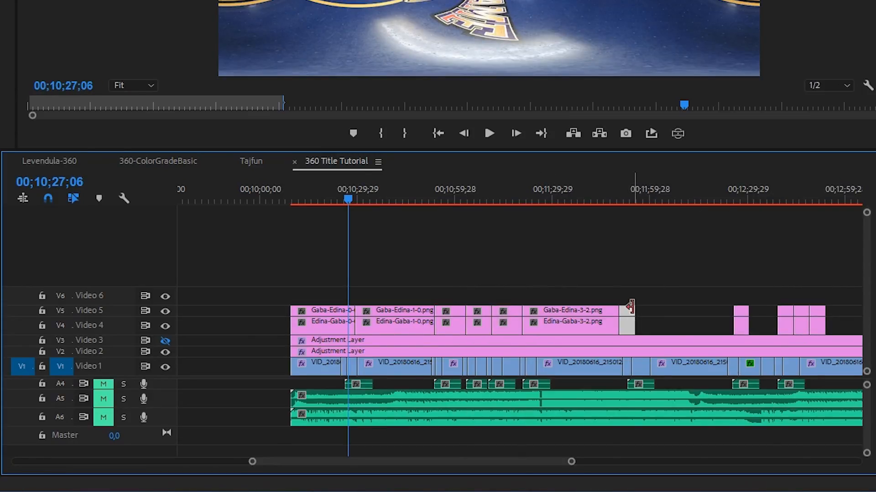
- Show the Effects panel filtered to 'vr', reaching the Immersive Video effects with VR Plane to Sphere
click(399, 174)
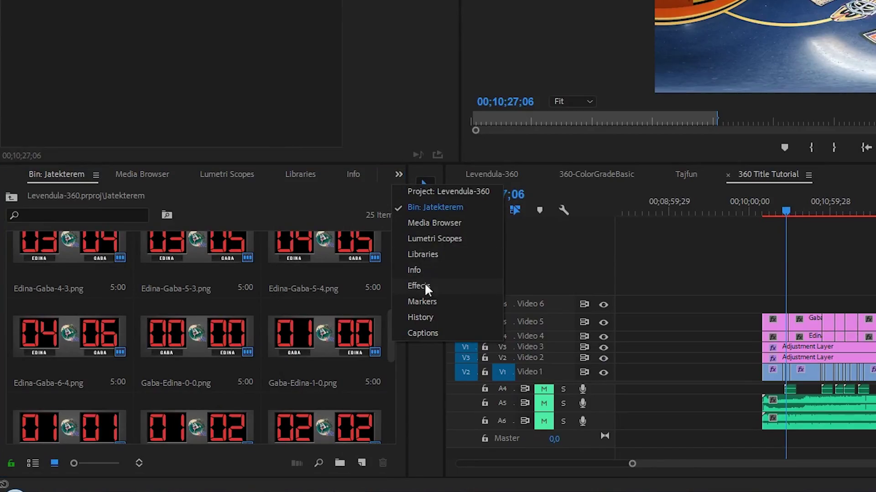
click(418, 286)
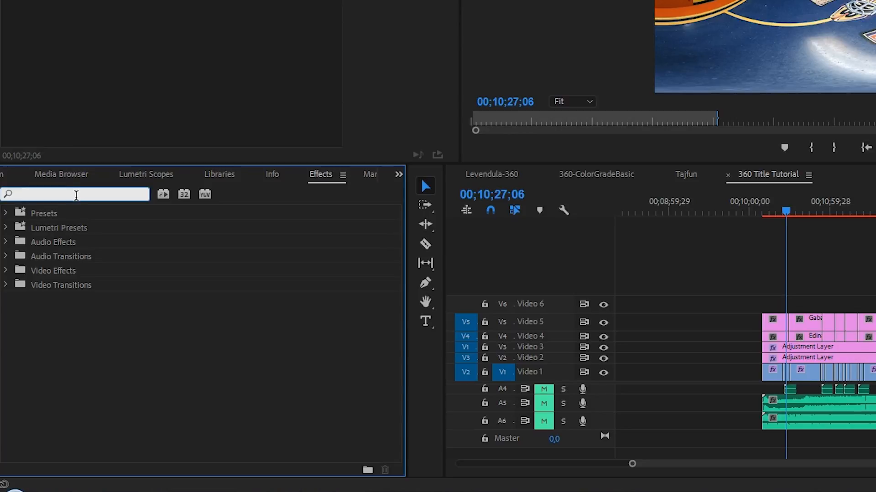
text(vr)
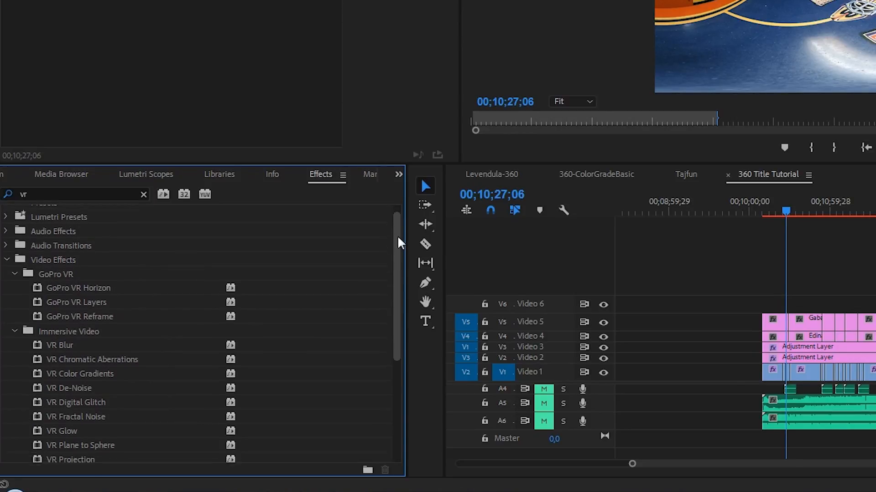
scroll(down, 3)
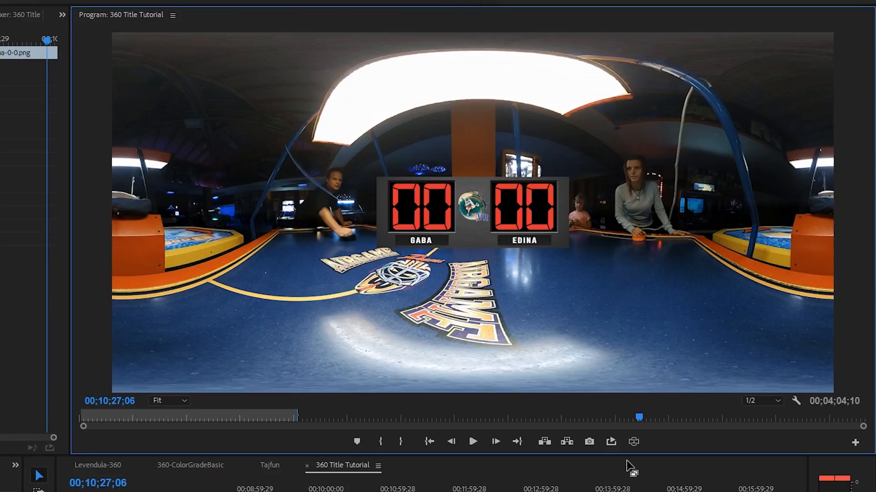
click(633, 441)
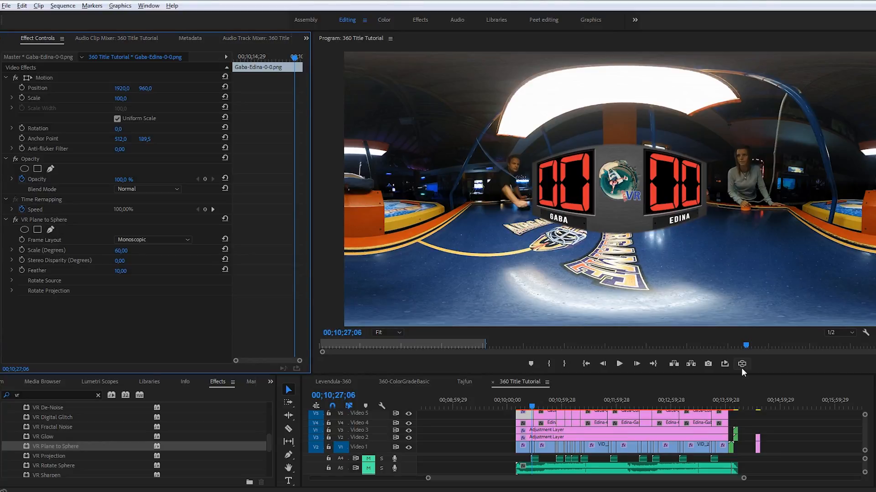
- Toggle VR Video Display in the Program monitor to view the 21° scoreboard as an immersive headset view
click(741, 363)
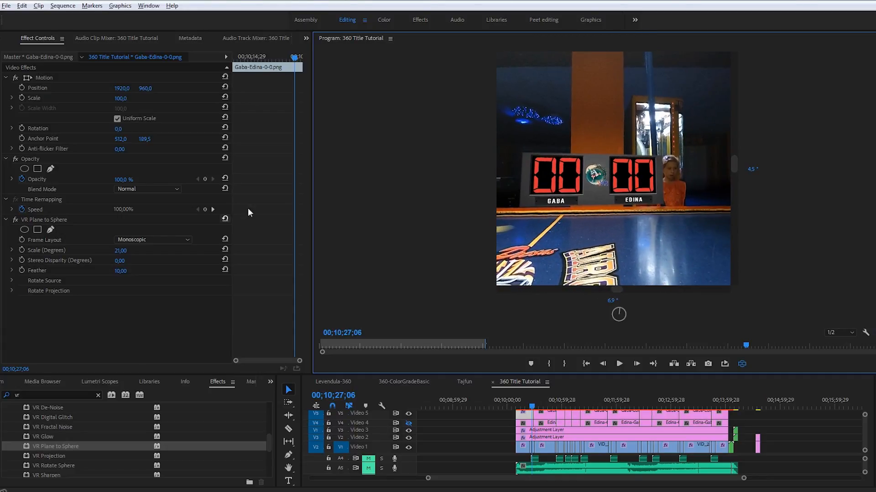
mouse_move(14, 271)
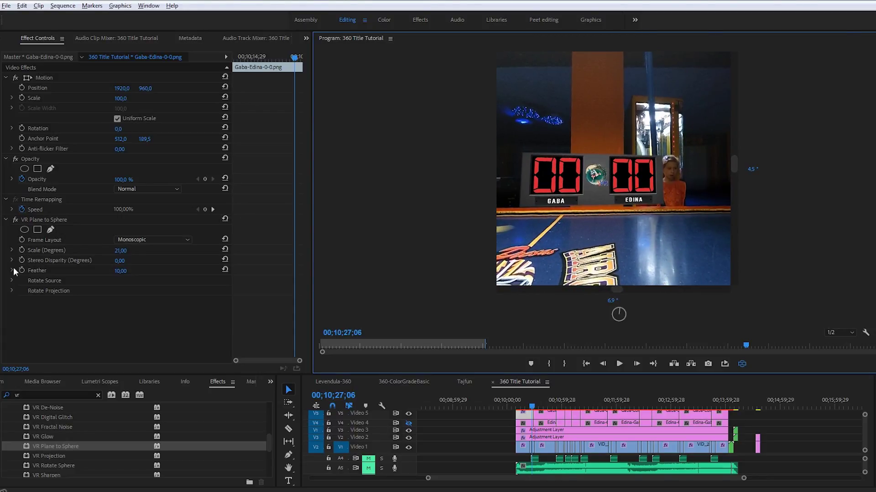
- Expand Rotate Source and Rotate Projection to set 3° source tilt, 4° source pan and 1° projection tilt
click(12, 280)
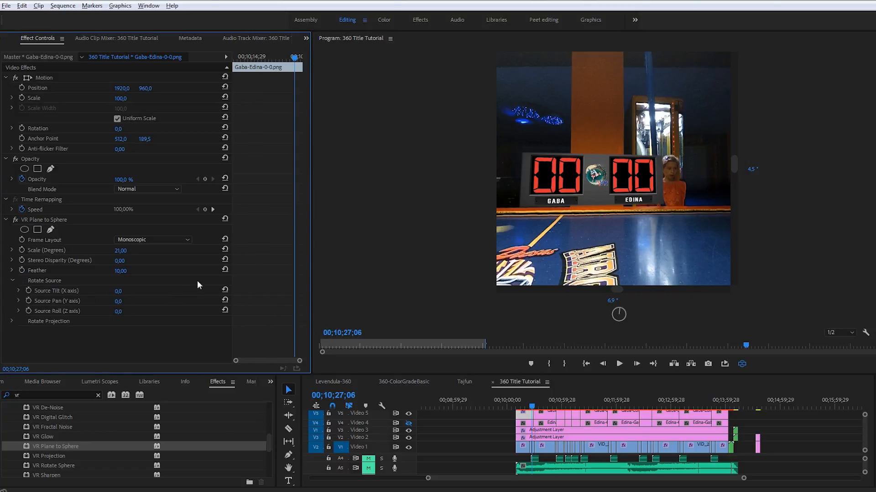
mouse_move(136, 315)
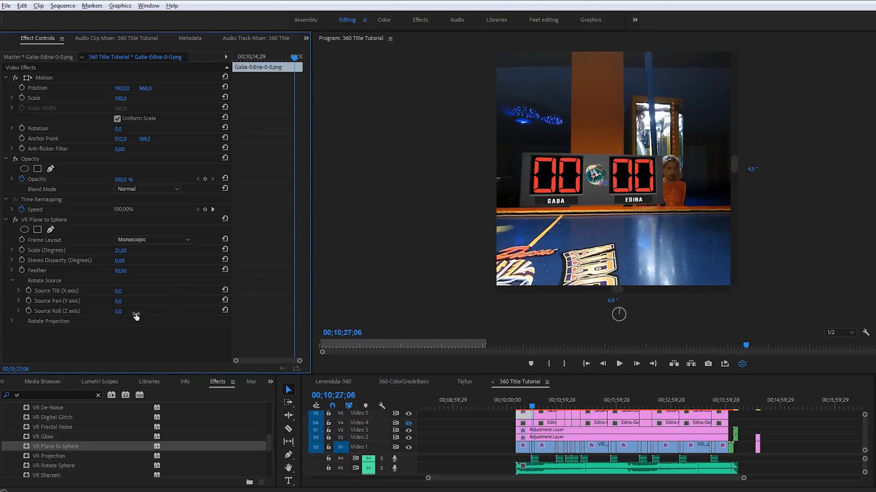
mouse_move(124, 301)
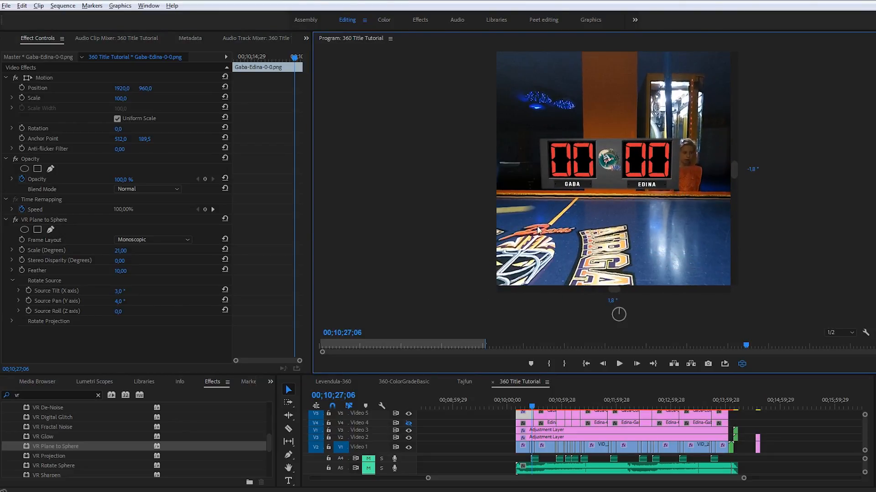
click(12, 321)
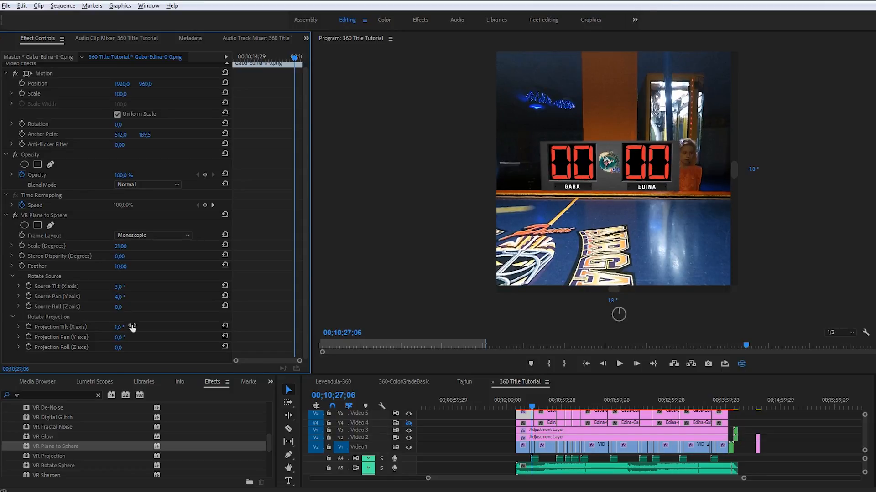
mouse_move(675, 195)
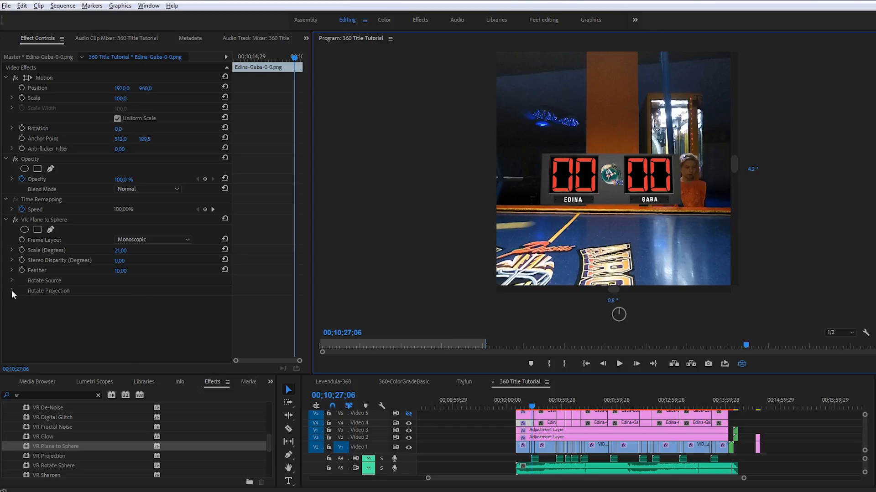
- Expand Rotate Projection for 181° pan and Rotate Source for 4° pan, then show the full flattened 360 frame
click(12, 290)
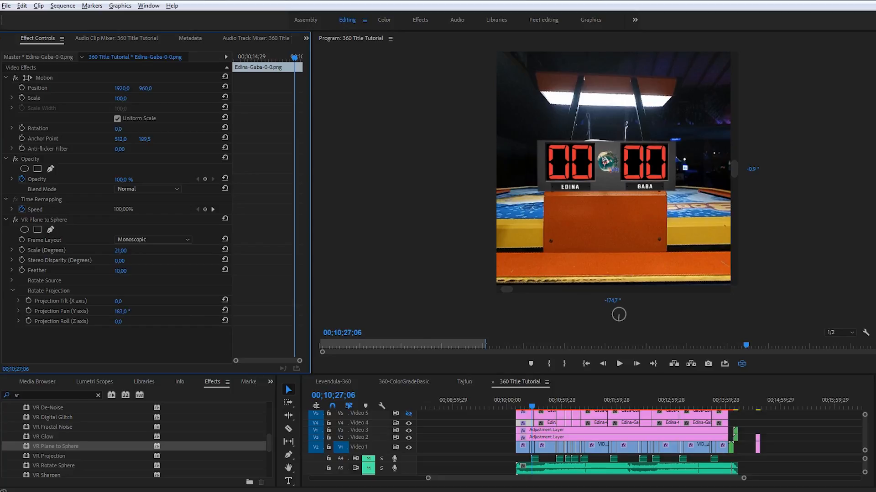
click(13, 280)
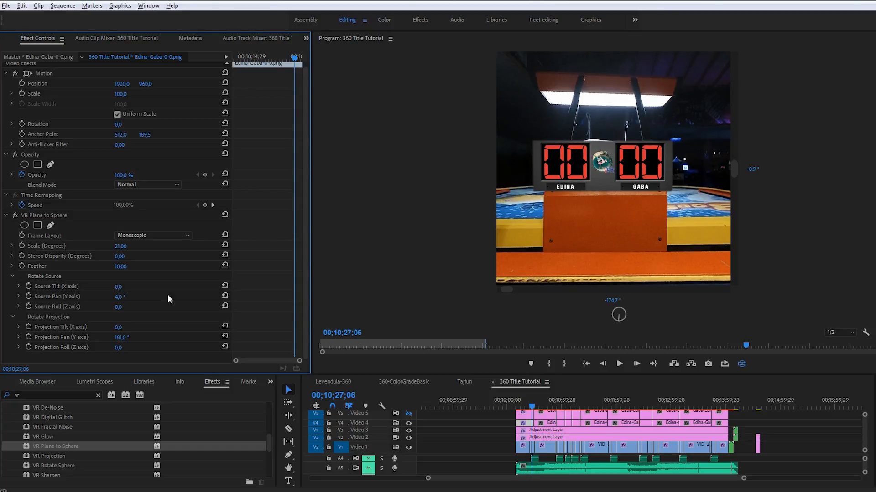
click(743, 364)
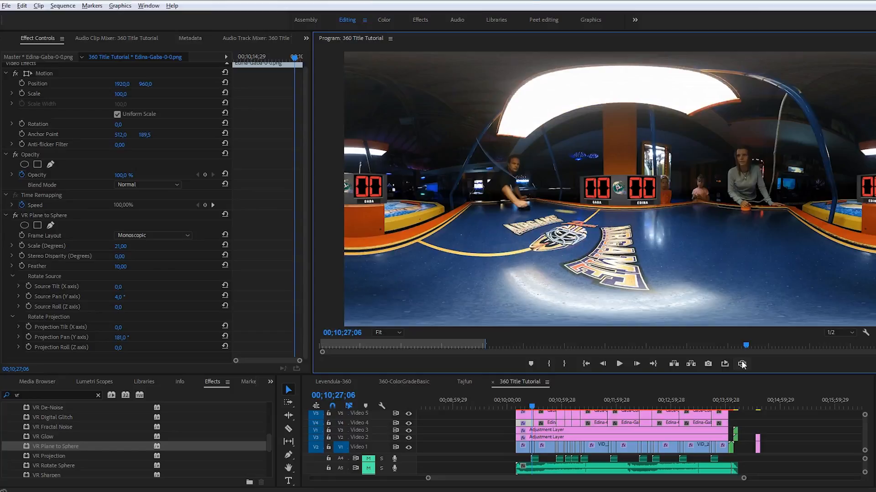
mouse_move(855, 181)
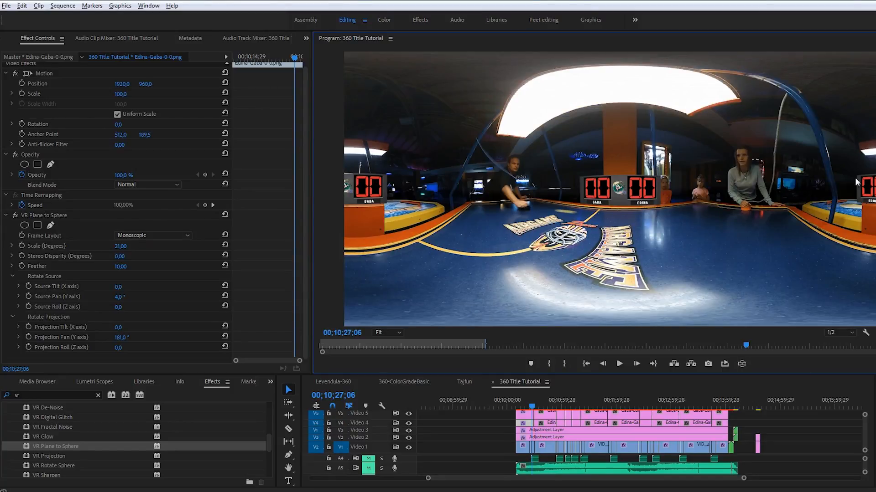
mouse_move(737, 252)
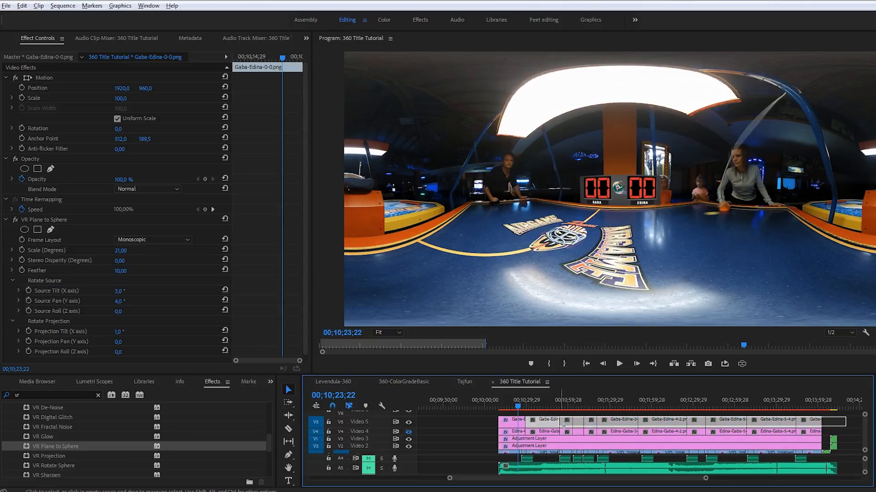
- Paste the VR Plane to Sphere attributes onto the remaining Gaba-Edina score clips
click(668, 425)
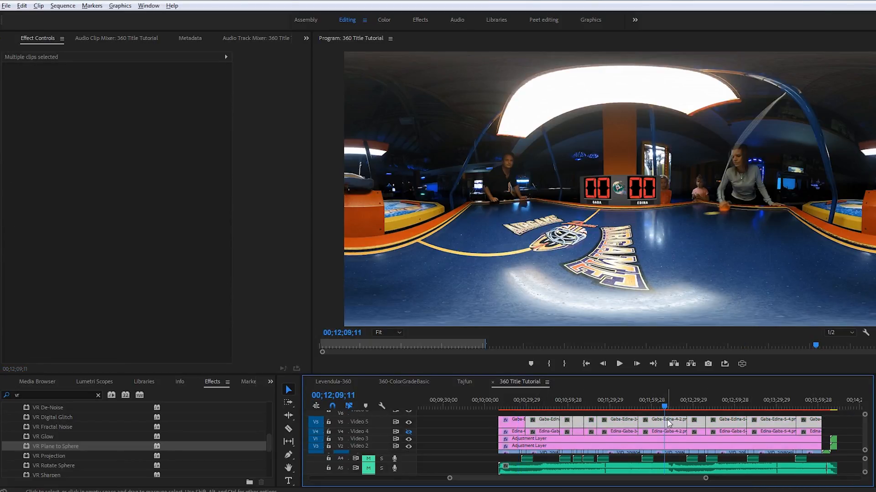
mouse_move(676, 425)
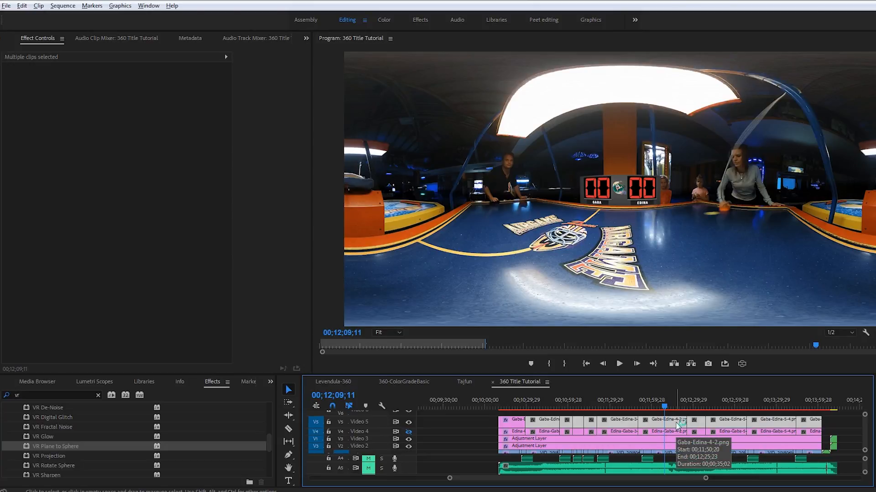
right_click(678, 426)
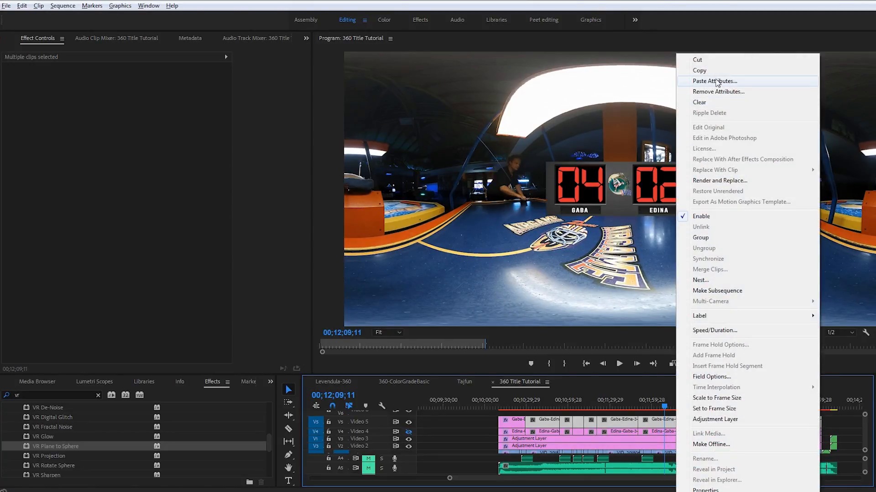
click(713, 81)
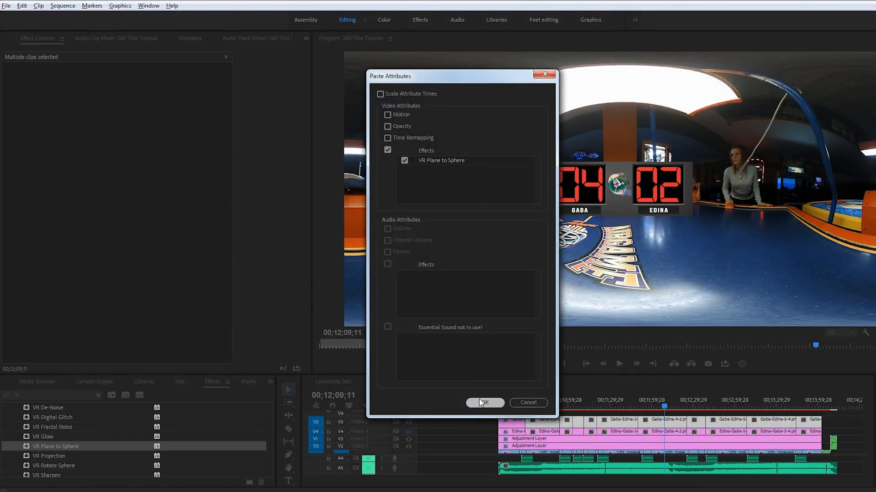
click(484, 402)
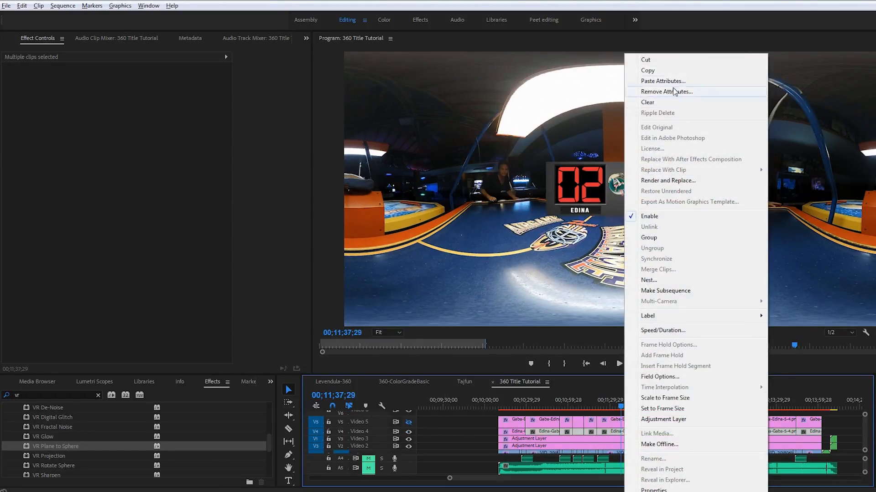
- Paste the VR Plane to Sphere attributes onto the remaining Edina-Gaba score clips
click(663, 81)
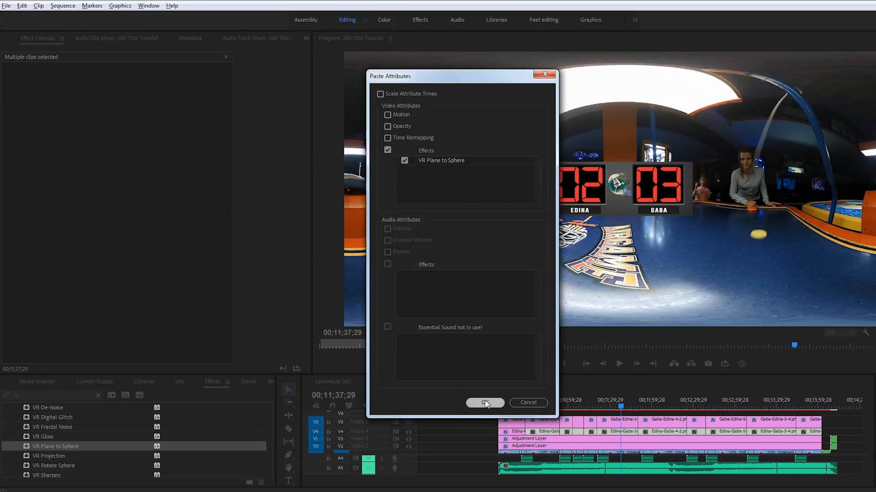
click(484, 402)
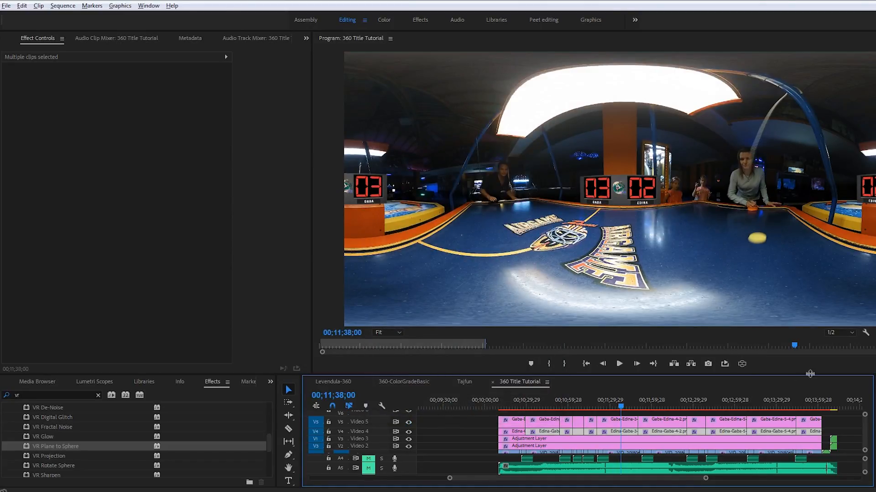